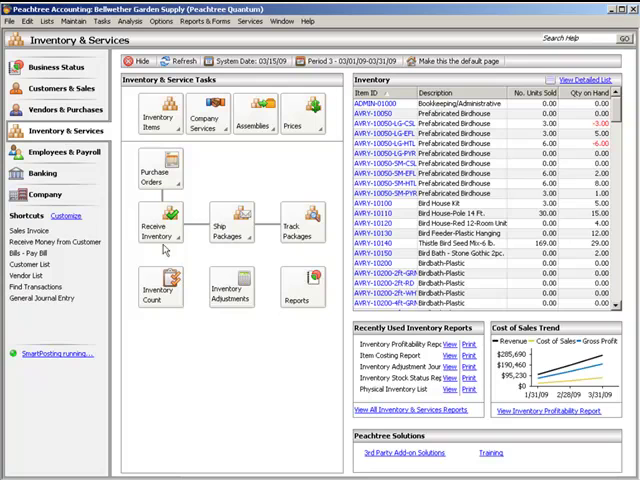
mouse_move(236, 304)
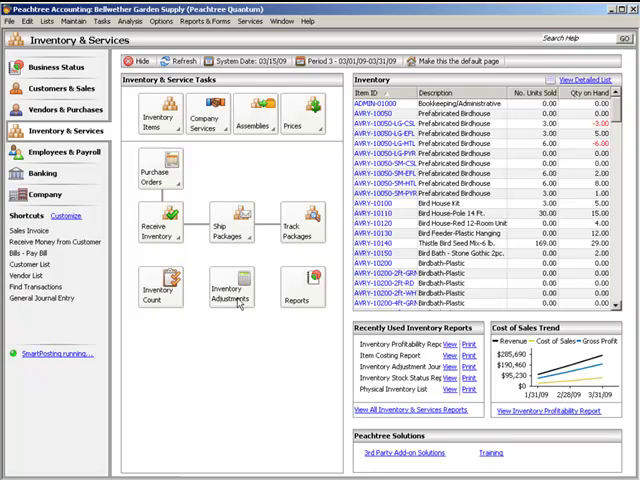
- Start a new blank Inventory Adjustments entry from the Inventory & Services center
left_click(230, 296)
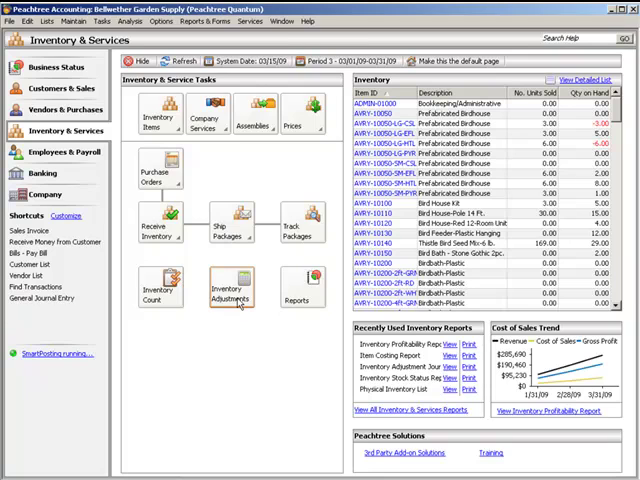
left_click(228, 292)
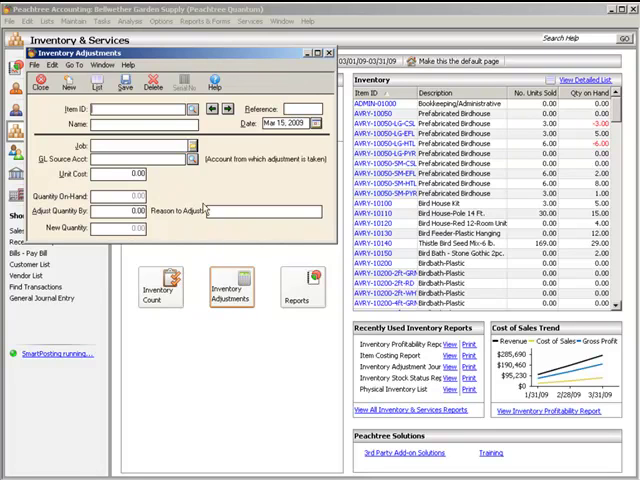
- Adjust the Thistle Bird Seed Mix-6 lb item quantity by -5.00
left_click(188, 108)
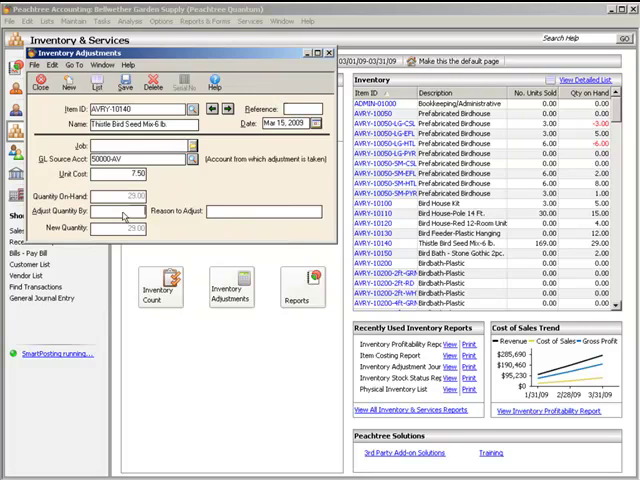
type("-5.00")
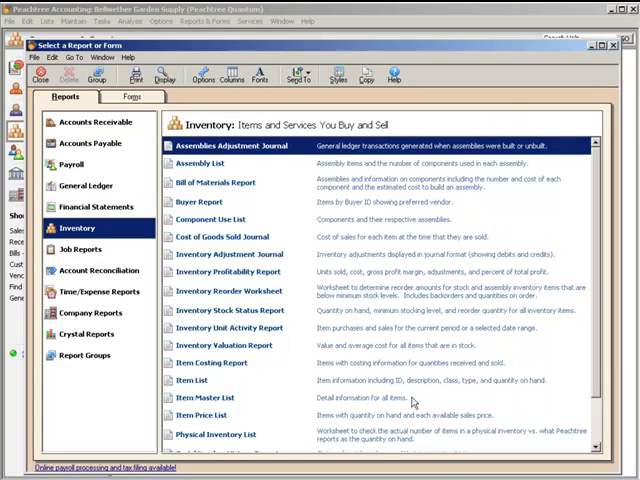
- Browse the Inventory report list from Bill of Materials Report to Cost of Goods Sold Journal
left_click(230, 182)
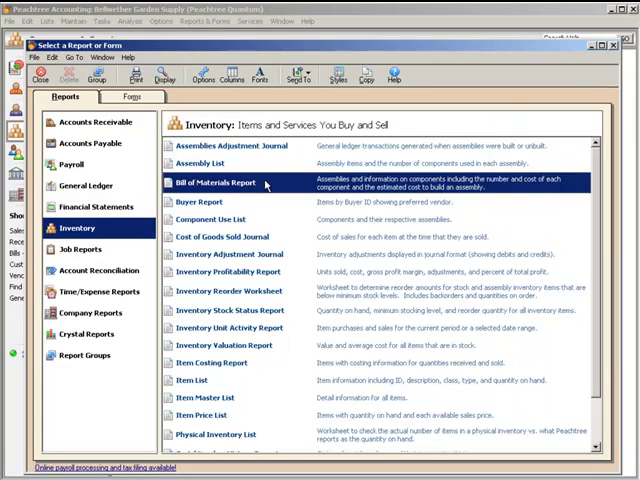
double_click(216, 184)
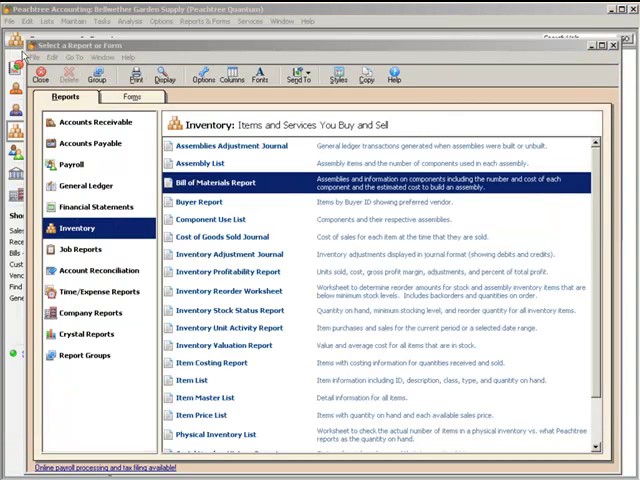
left_click(216, 236)
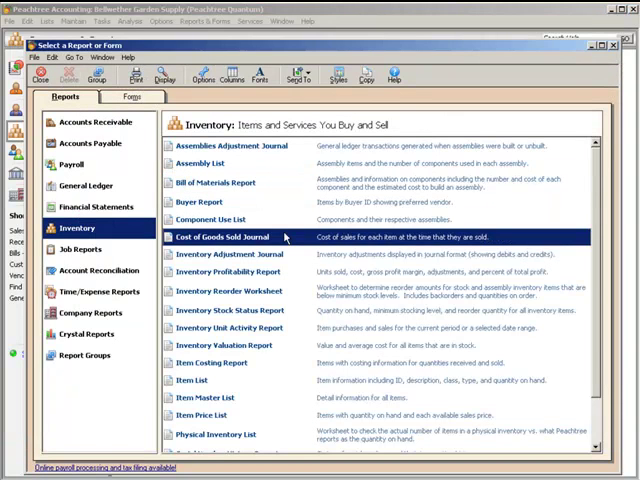
double_click(222, 236)
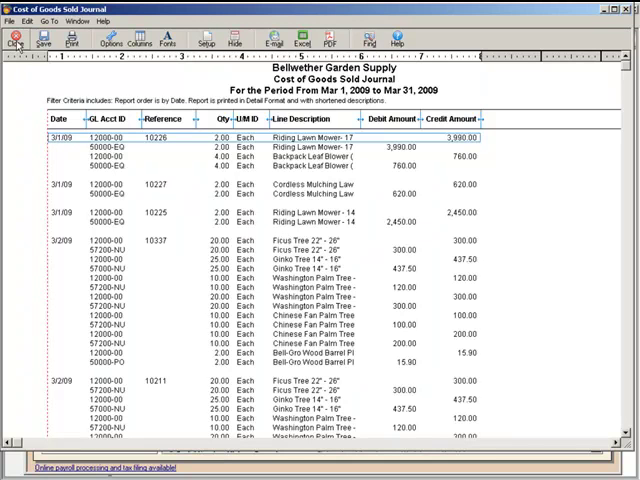
left_click(16, 40)
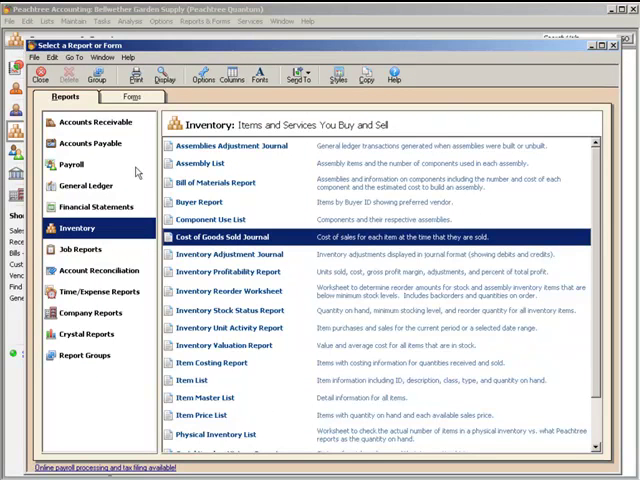
left_click(240, 272)
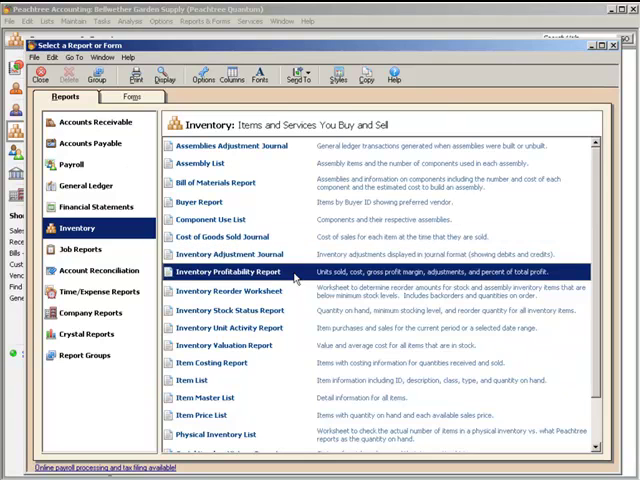
- Preview the Inventory Profitability Report, close it, then preview the Item List report
double_click(236, 272)
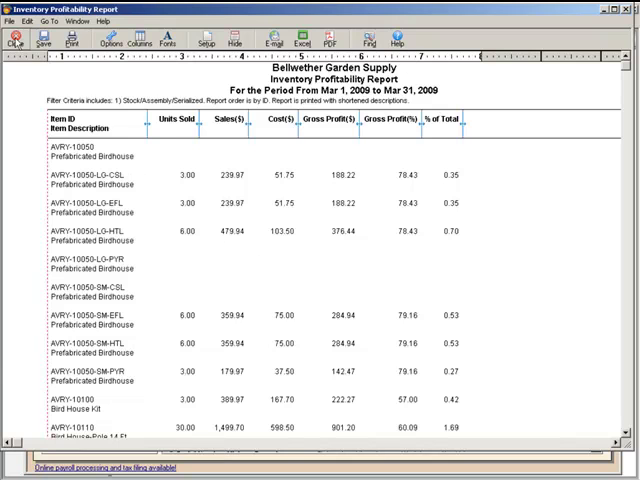
left_click(18, 48)
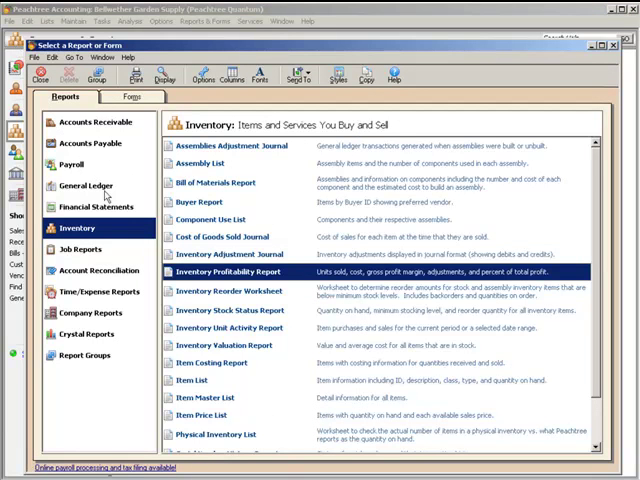
left_click(204, 380)
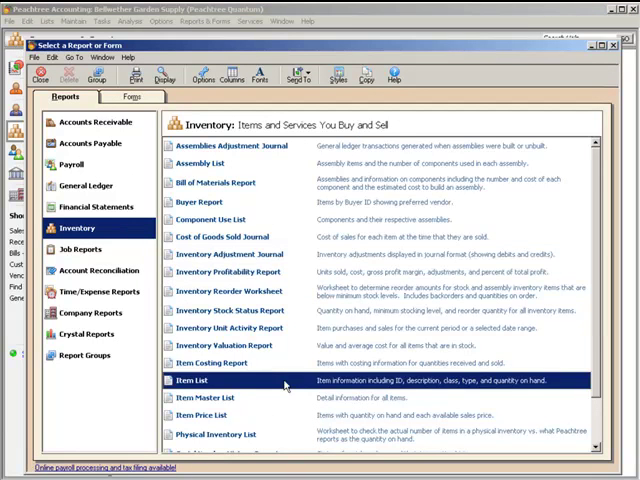
double_click(200, 380)
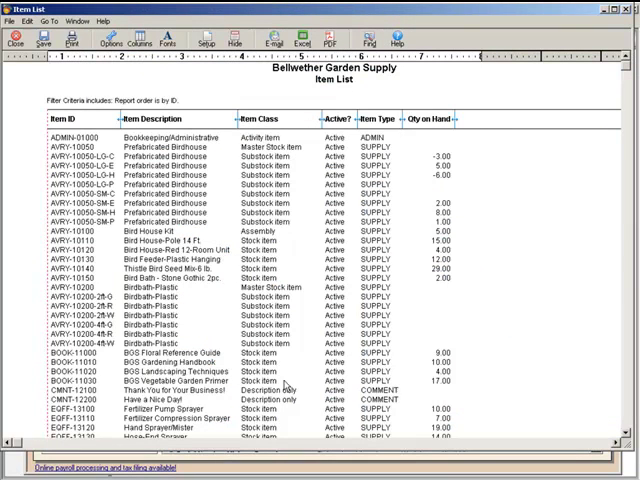